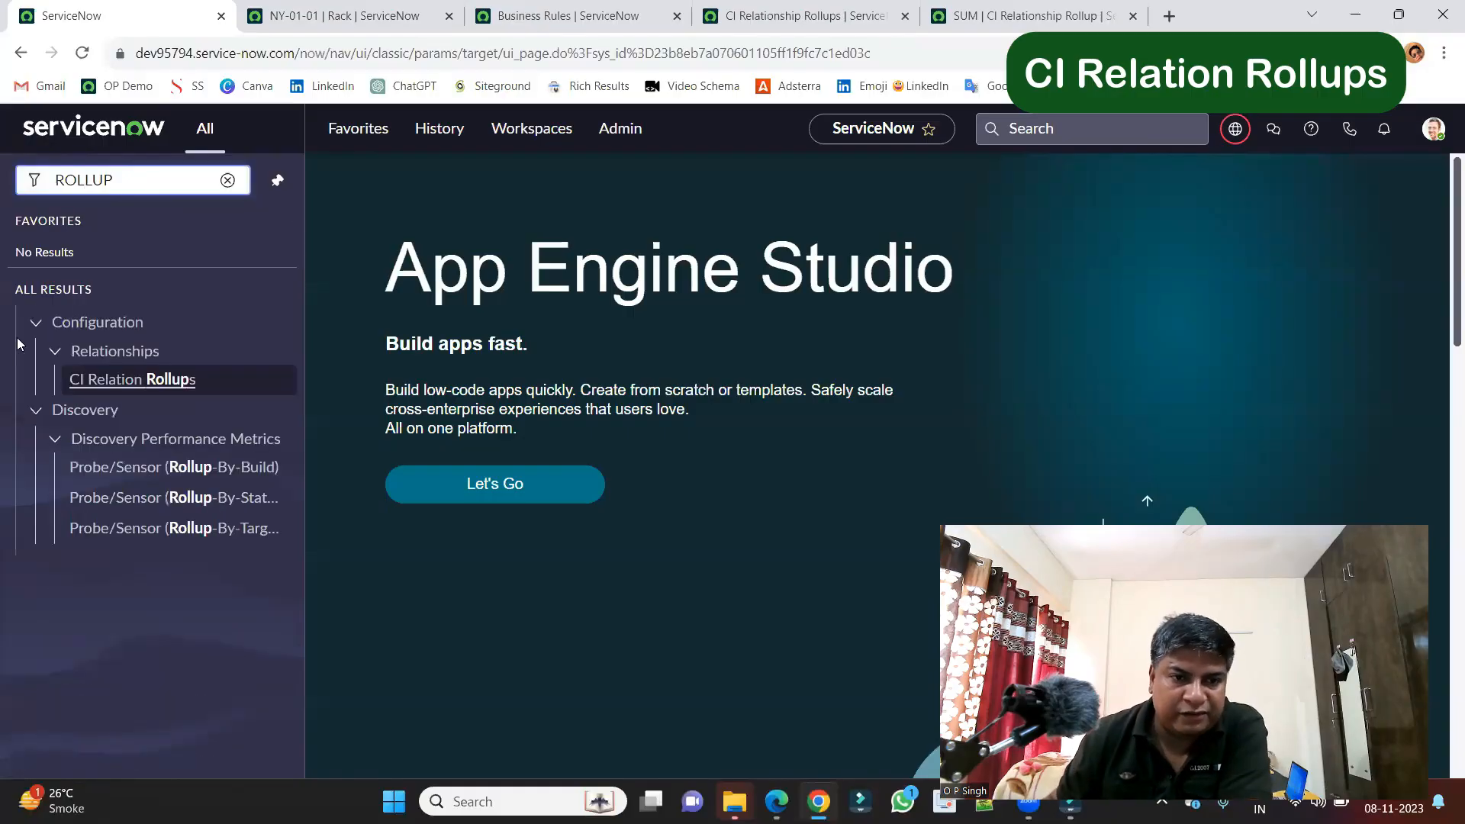
{"action": "mouse_move", "coordinate": [124, 383]}
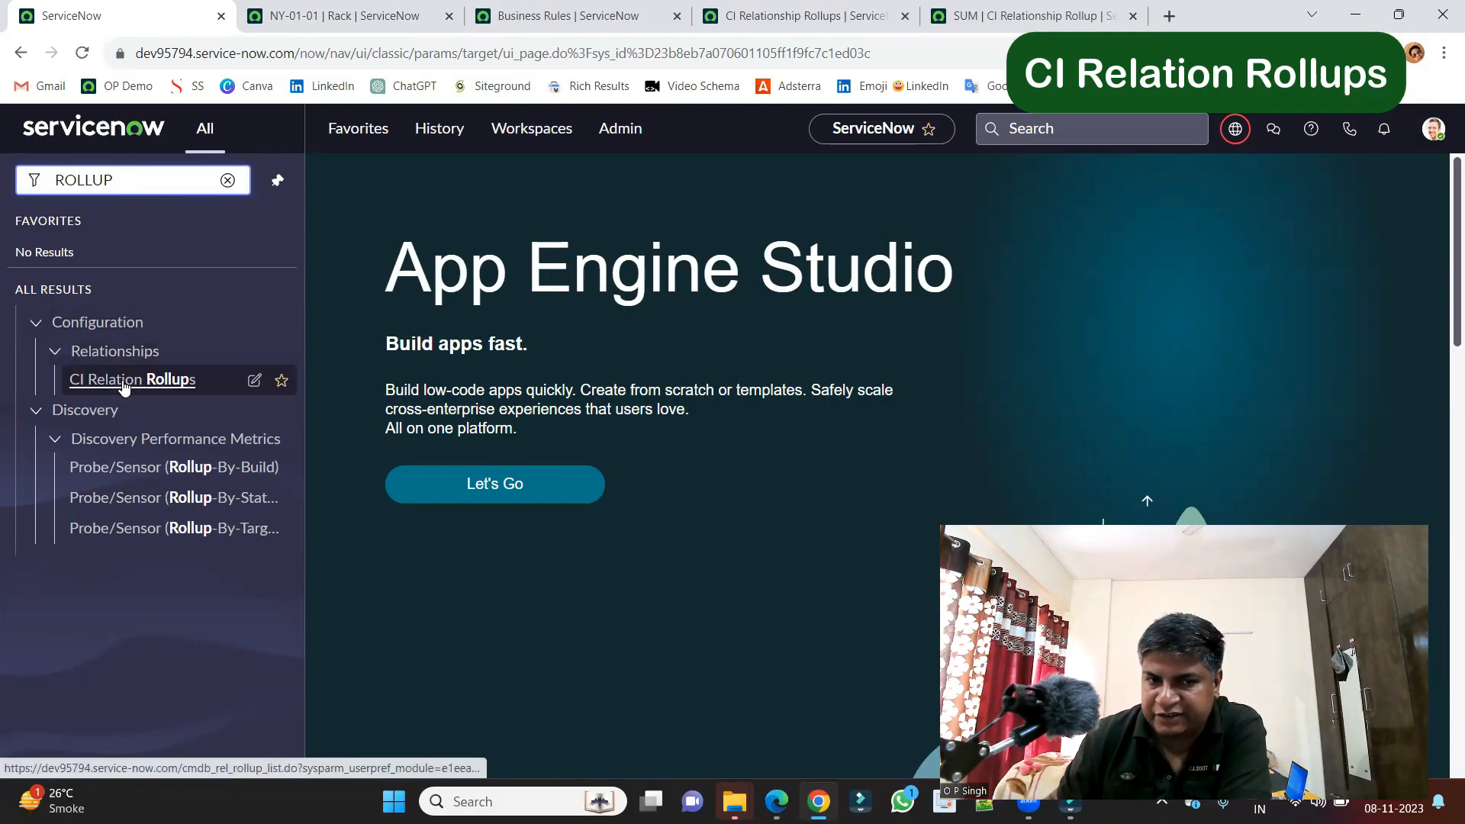
Step: Open Configuration > Relationships > CI Relation Rollups to list the eight SUM rollups
{"action": "left_click", "coordinate": [131, 379]}
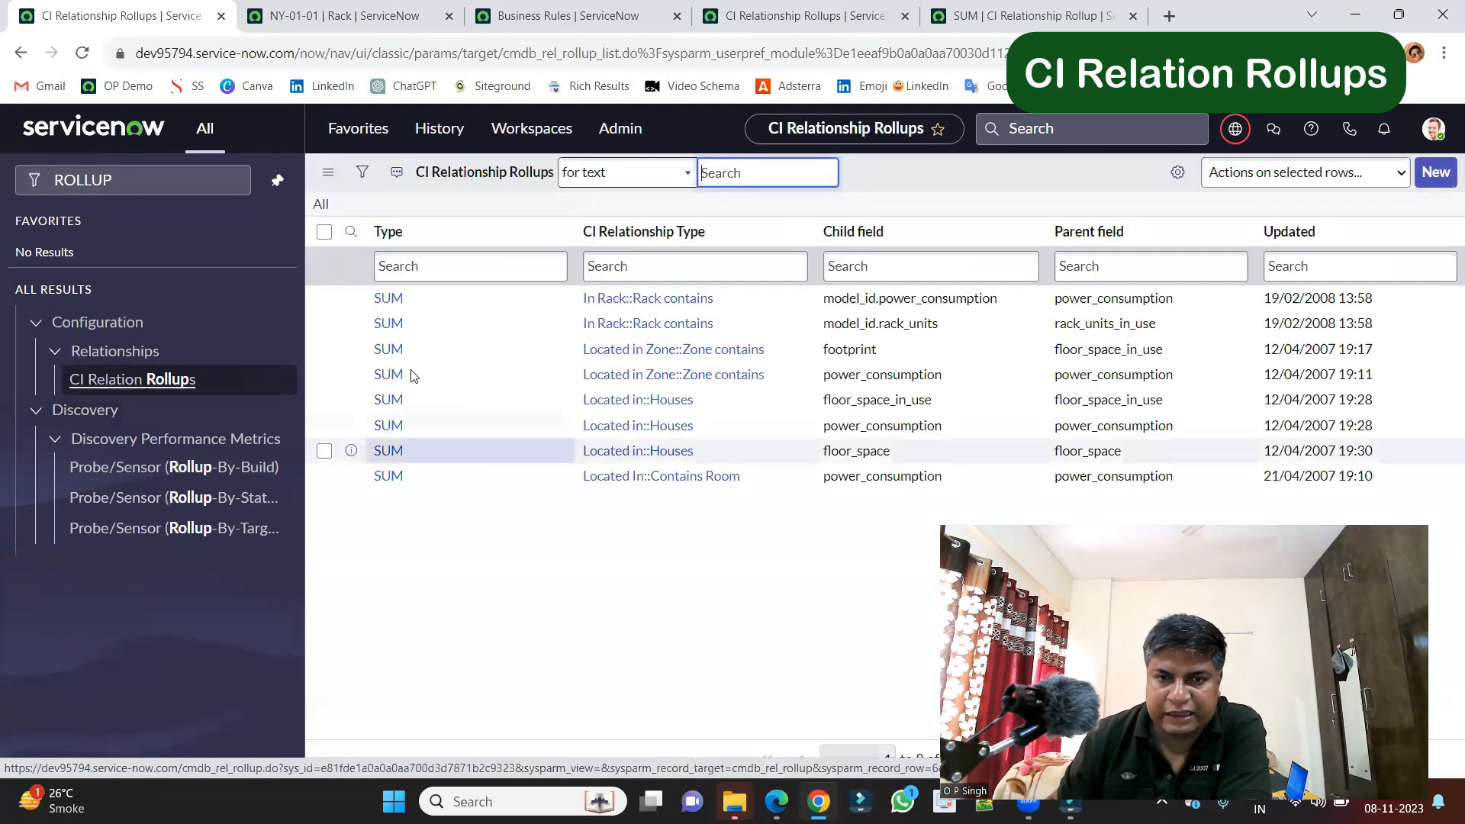
{"action": "mouse_move", "coordinate": [494, 174]}
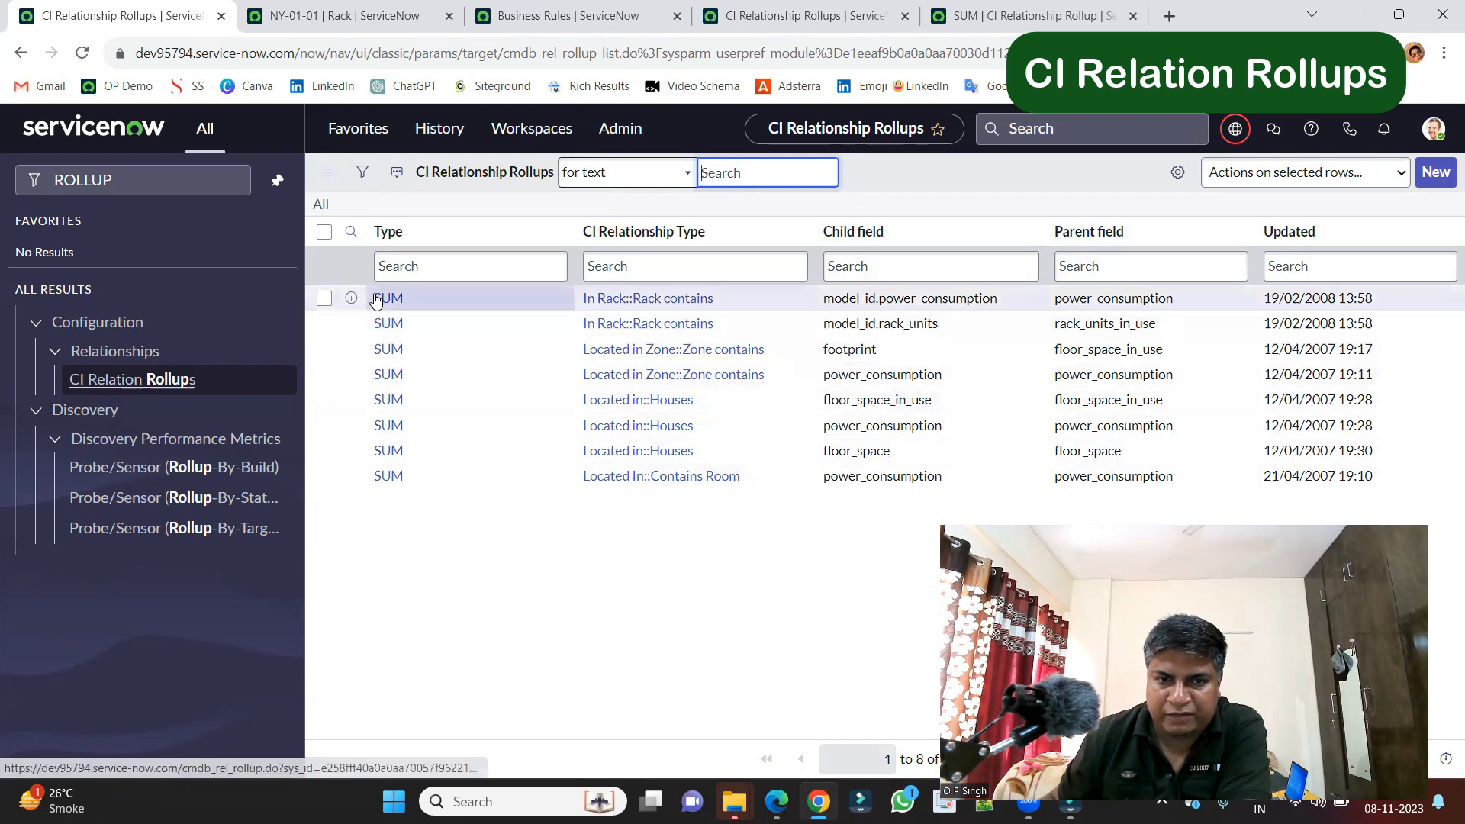
{"action": "left_click", "coordinate": [388, 298]}
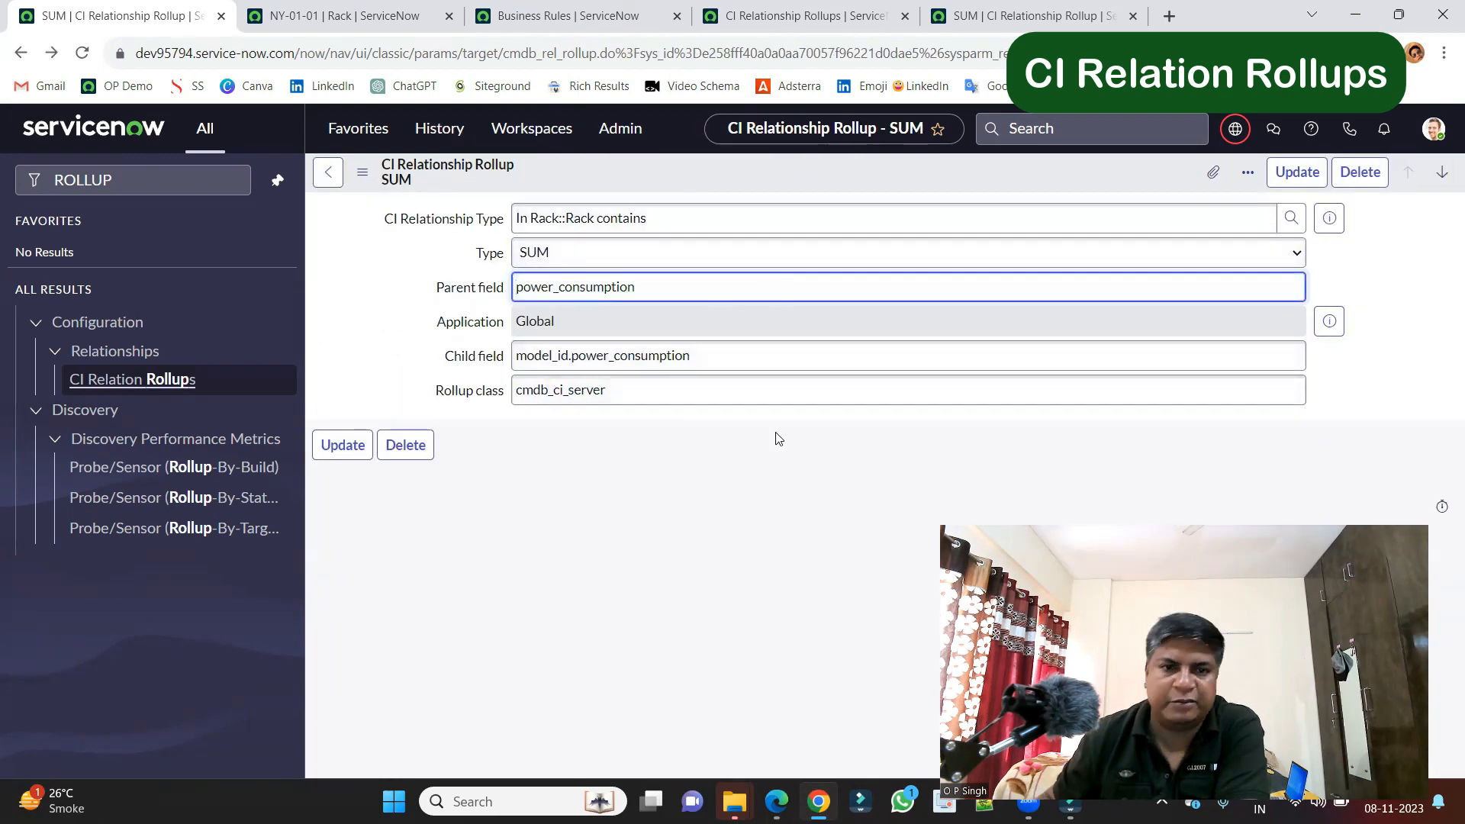
{"action": "left_click", "coordinate": [778, 218]}
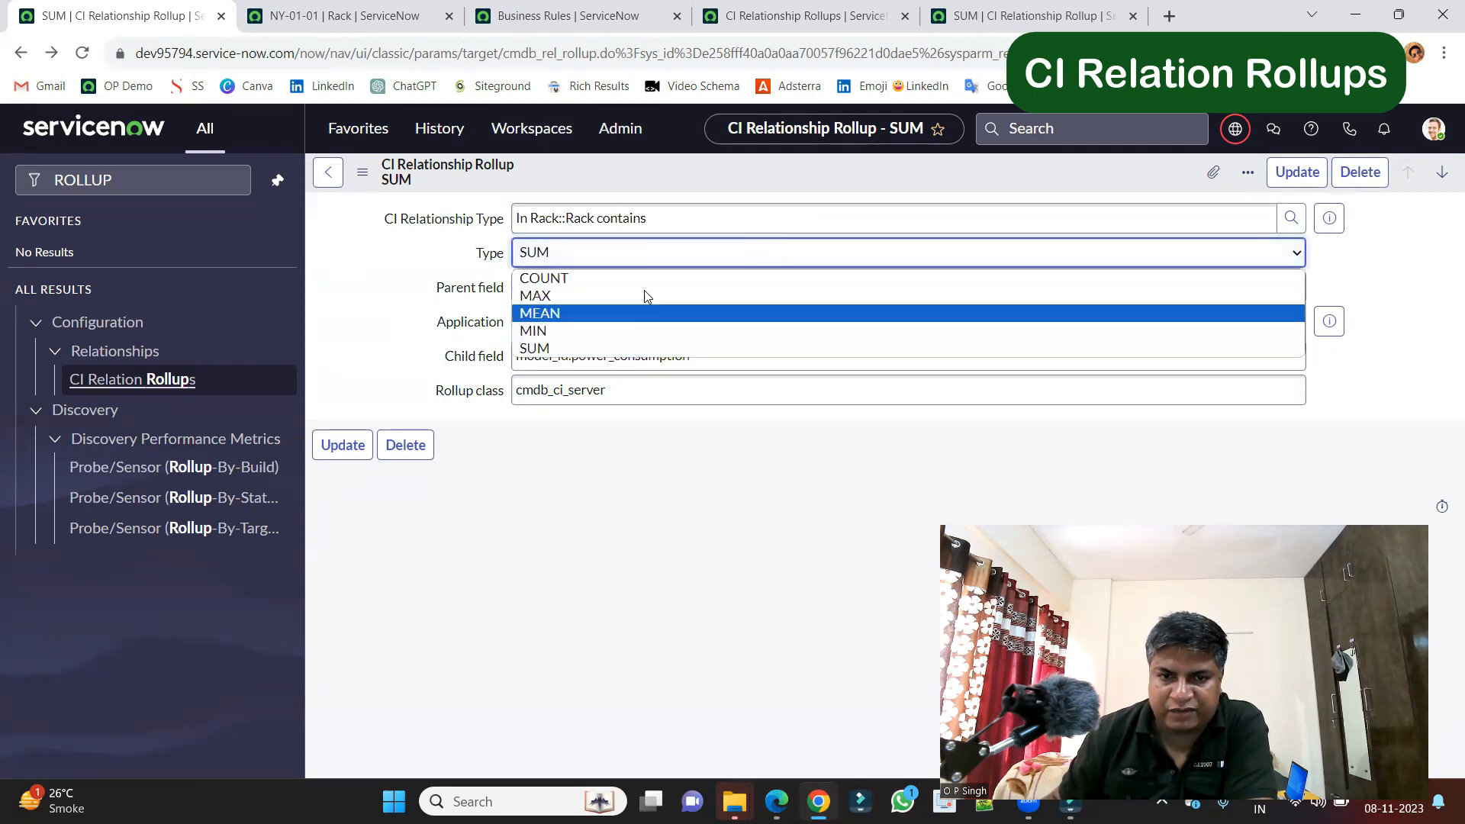
{"action": "mouse_move", "coordinate": [659, 306]}
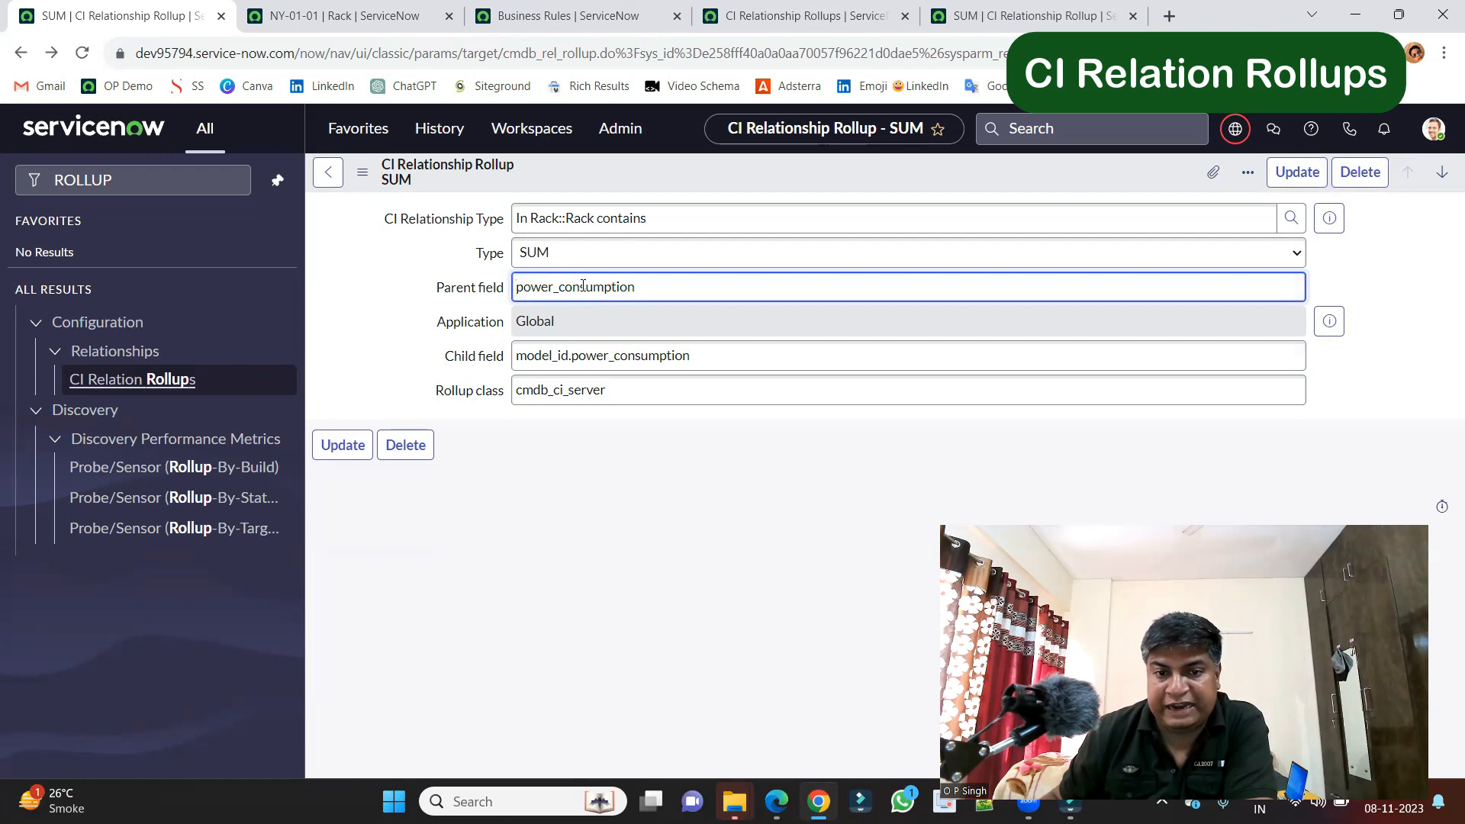
{"action": "double_click", "coordinate": [575, 287]}
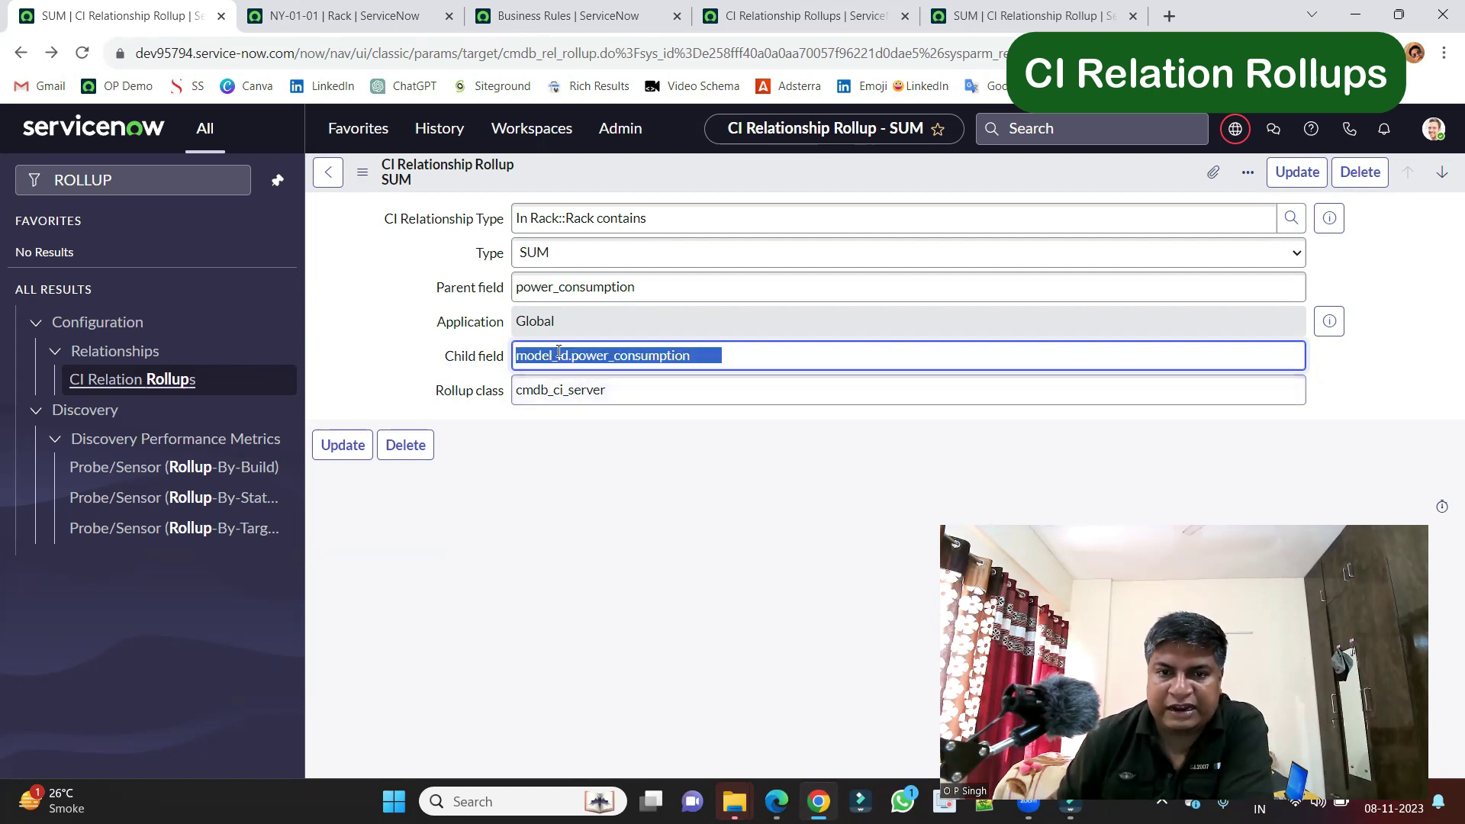
{"action": "double_click", "coordinate": [619, 356]}
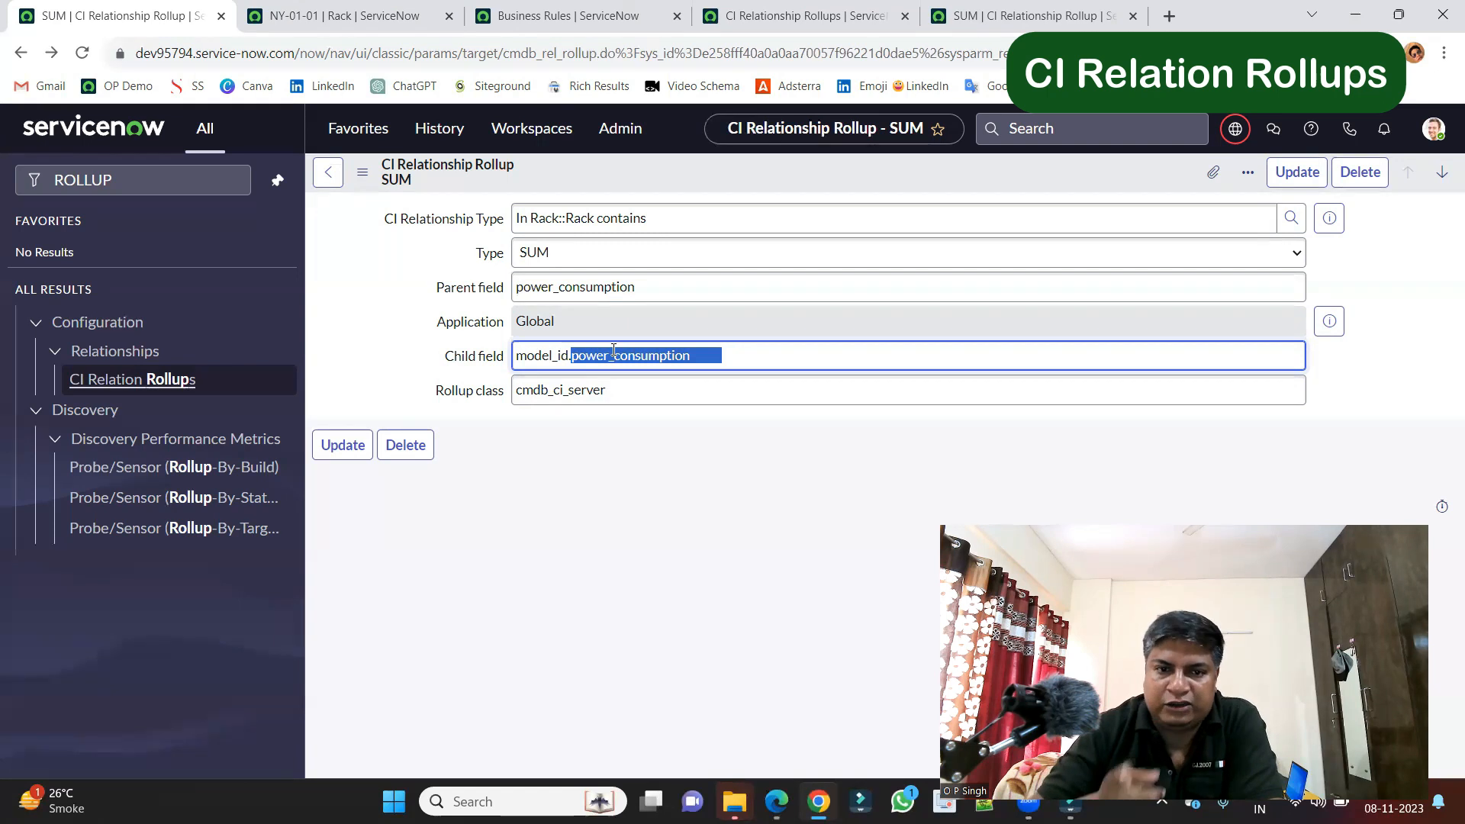
{"action": "double_click", "coordinate": [540, 356]}
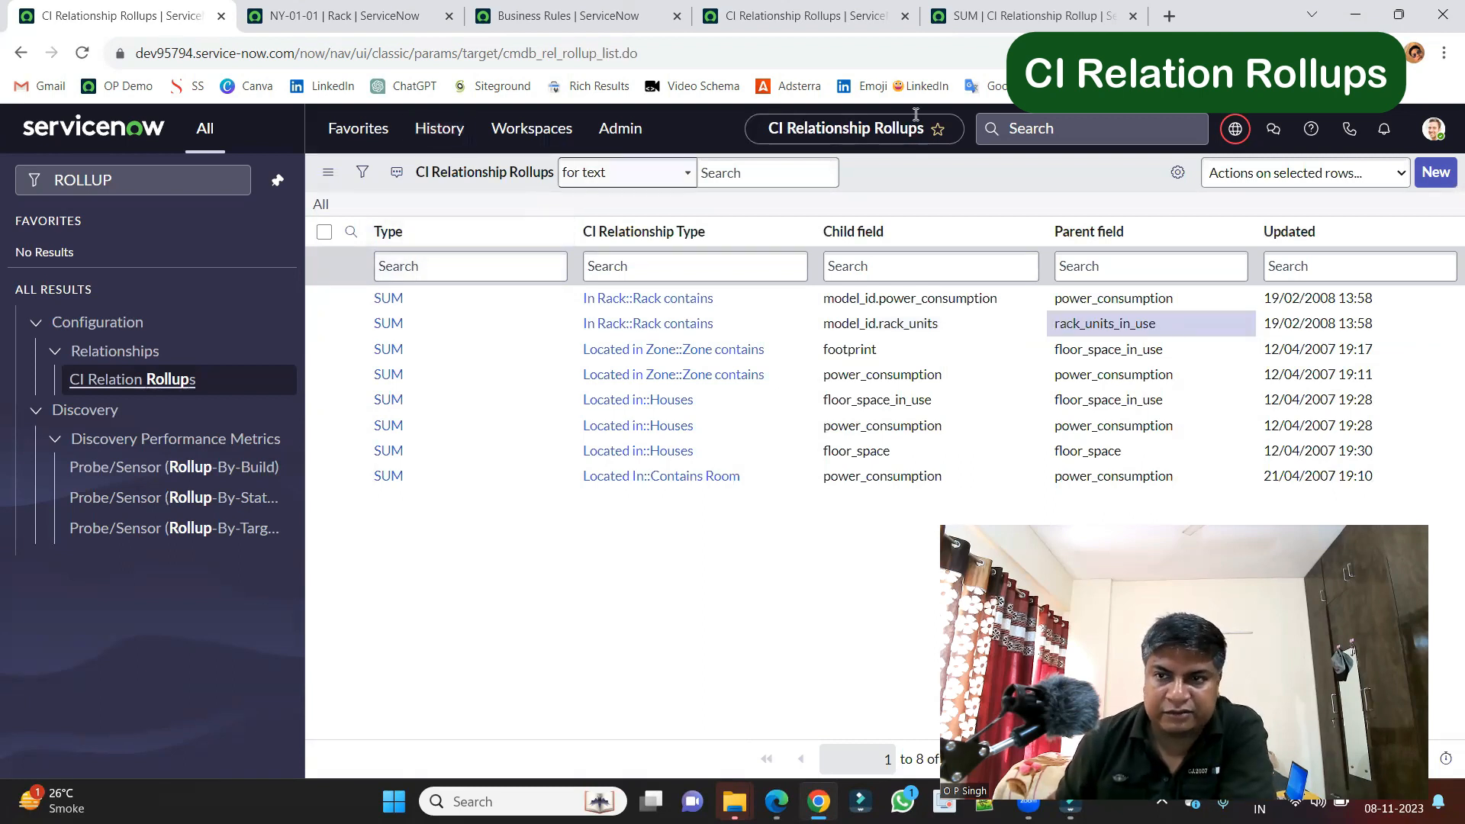
Step: Review the NY-01-01 rack's power consumption of 1,200 and 4 rack units in use
{"action": "left_click", "coordinate": [353, 16]}
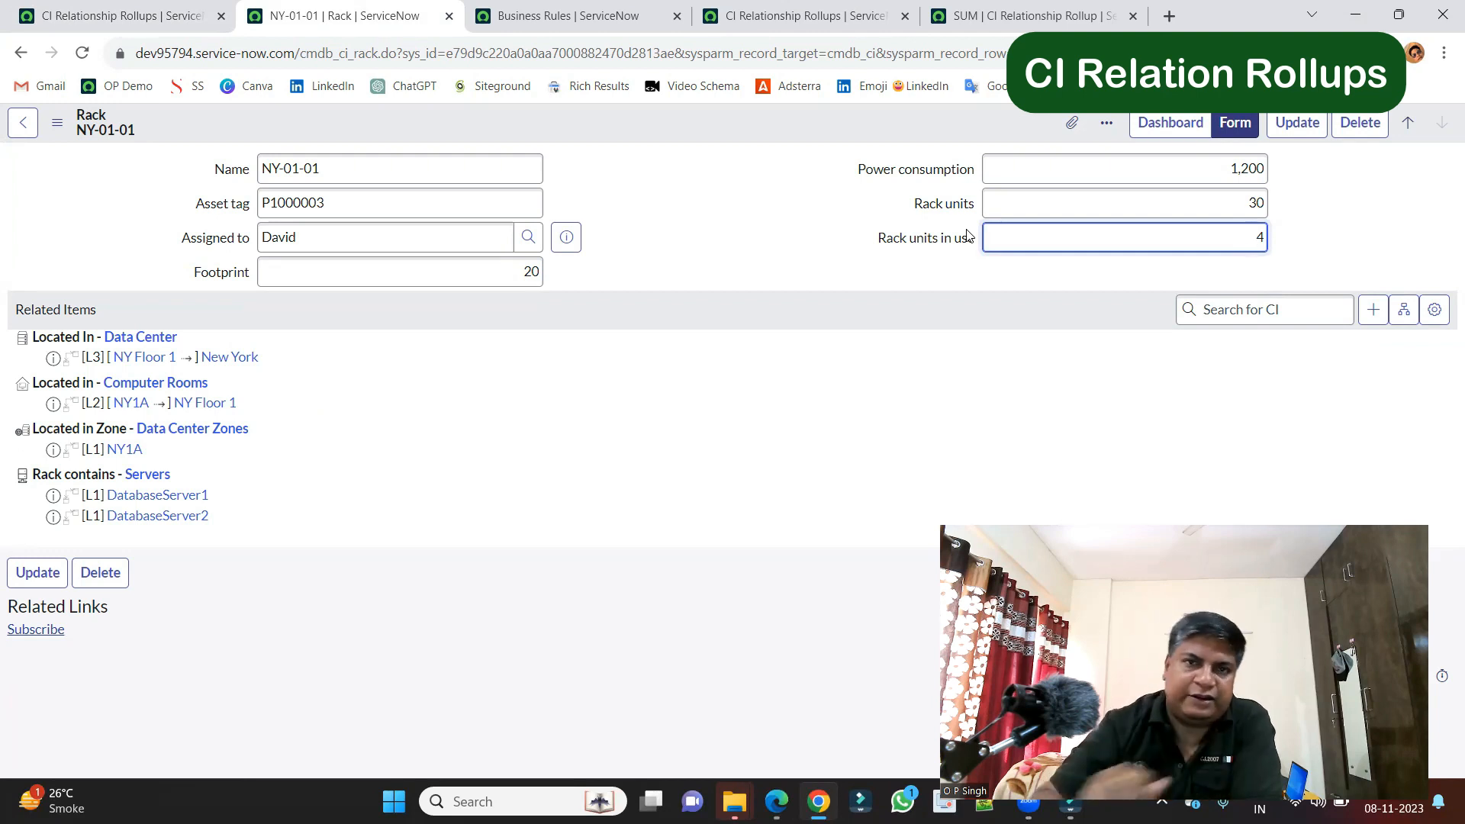
{"action": "left_click", "coordinate": [1124, 168]}
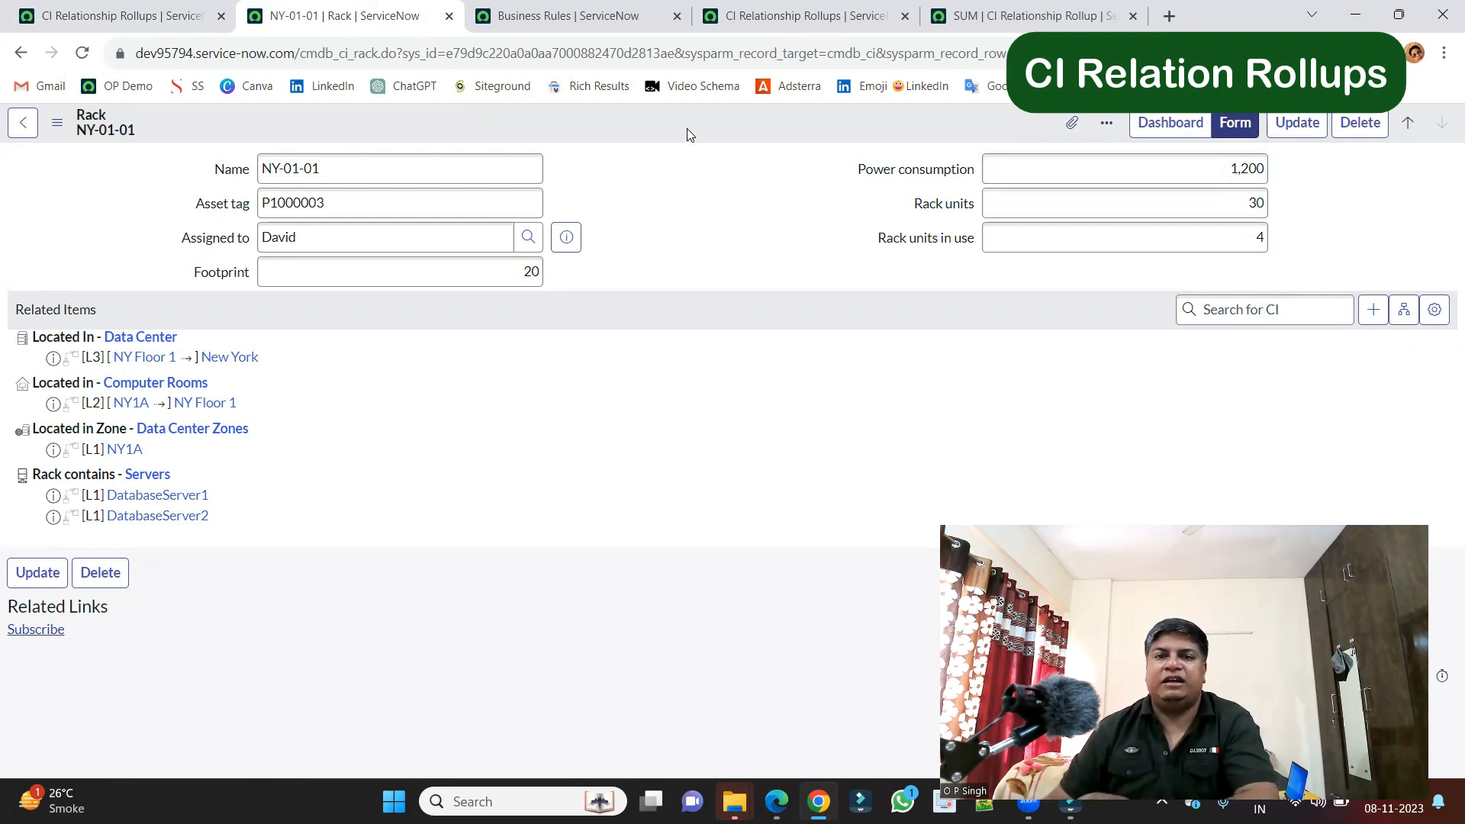
Step: Point out the cmdb synch event business rules, then return via the rack to the rollups list
{"action": "left_click", "coordinate": [564, 15]}
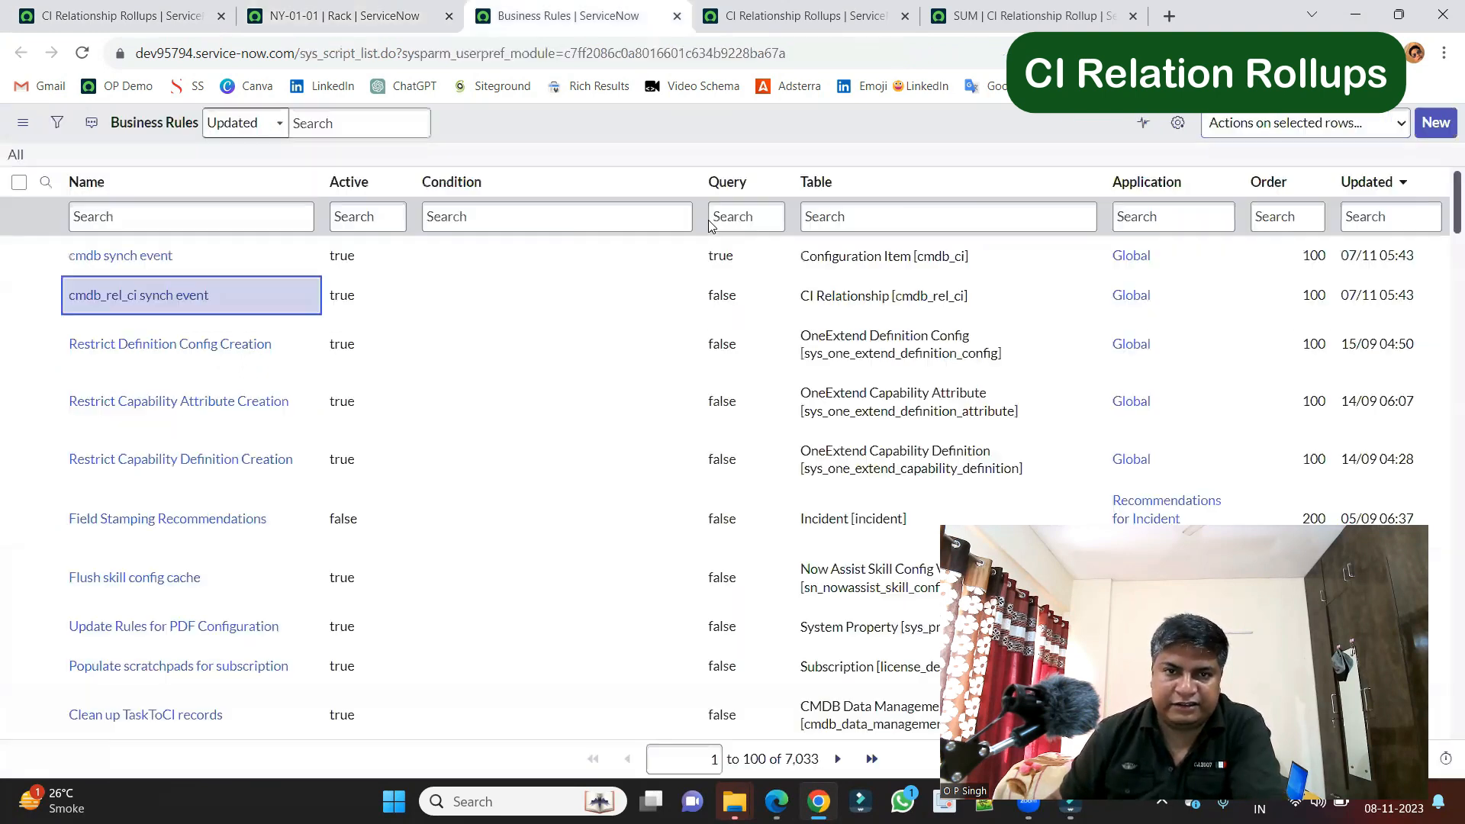
{"action": "left_click", "coordinate": [120, 256]}
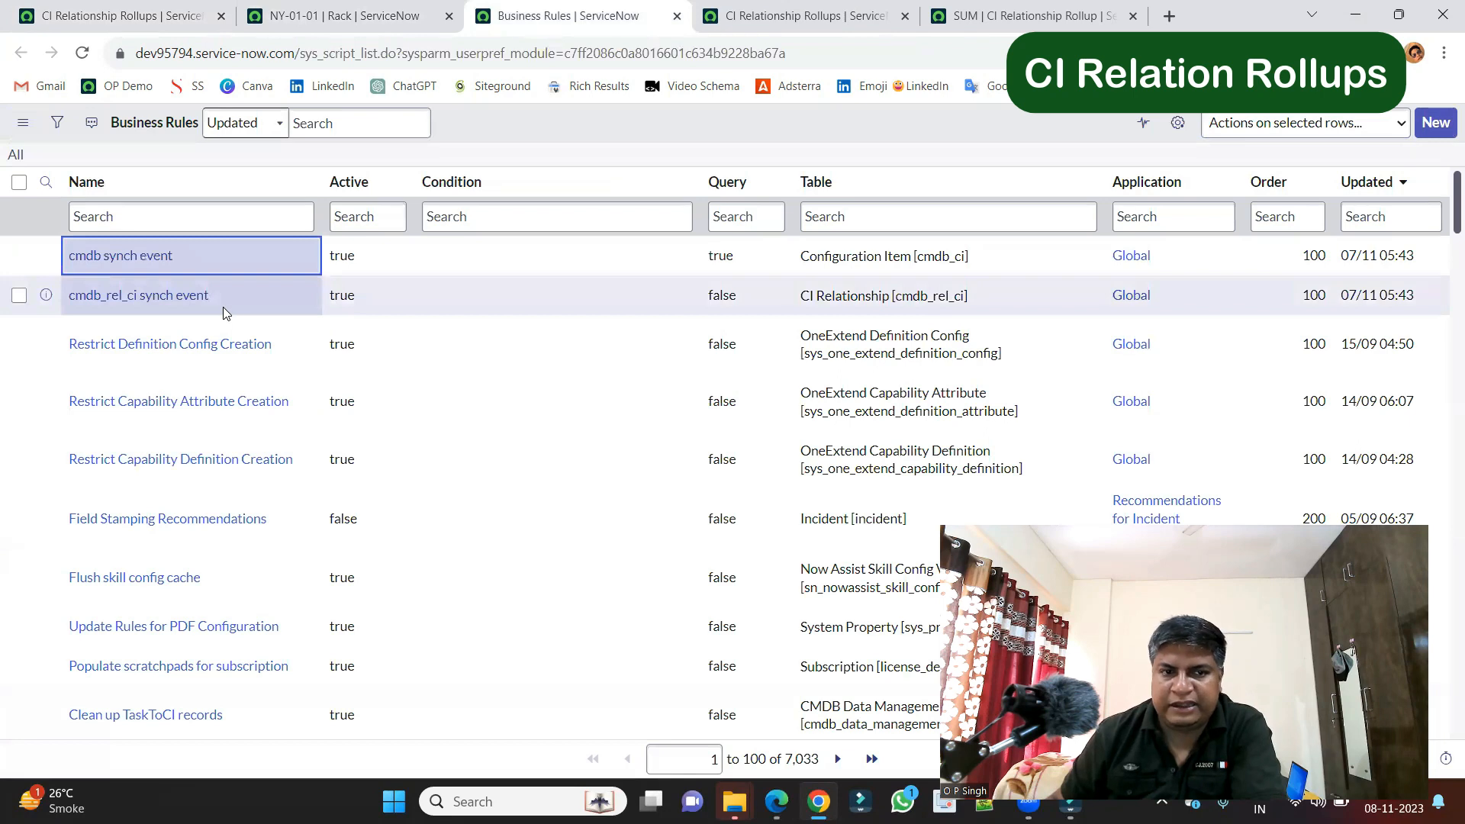
{"action": "mouse_move", "coordinate": [235, 305]}
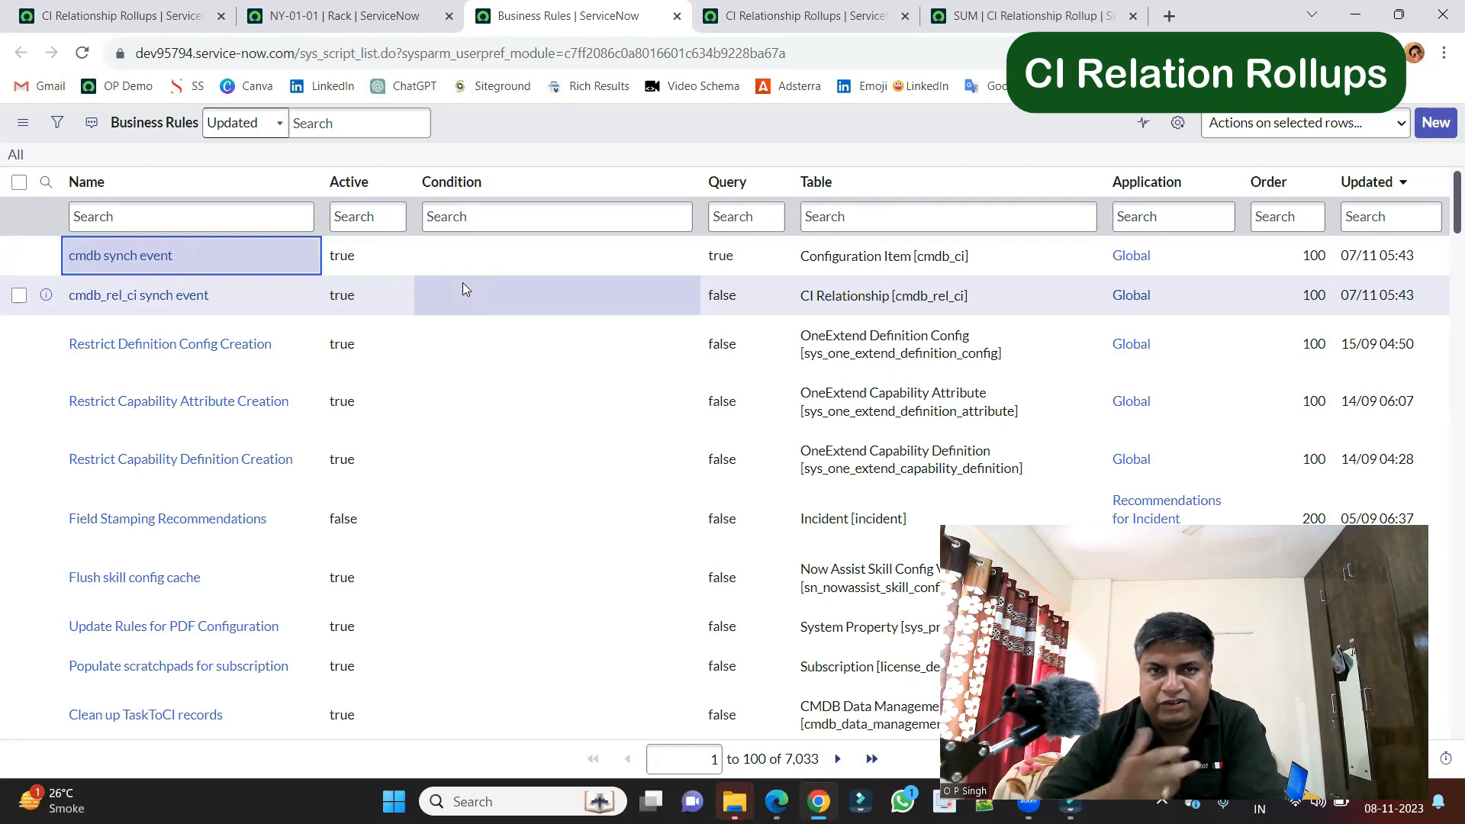
{"action": "left_click", "coordinate": [343, 16]}
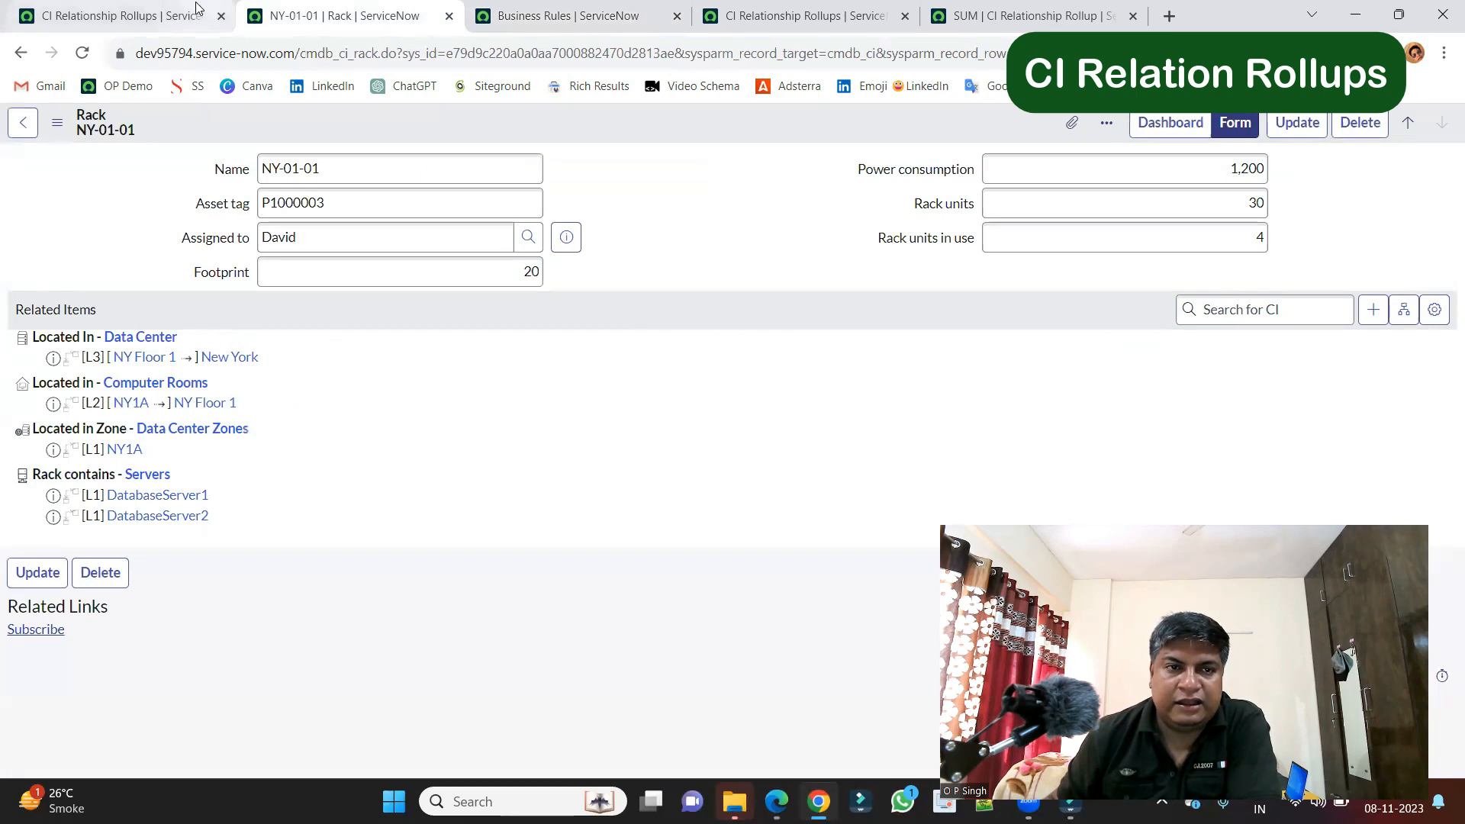
{"action": "left_click", "coordinate": [115, 15]}
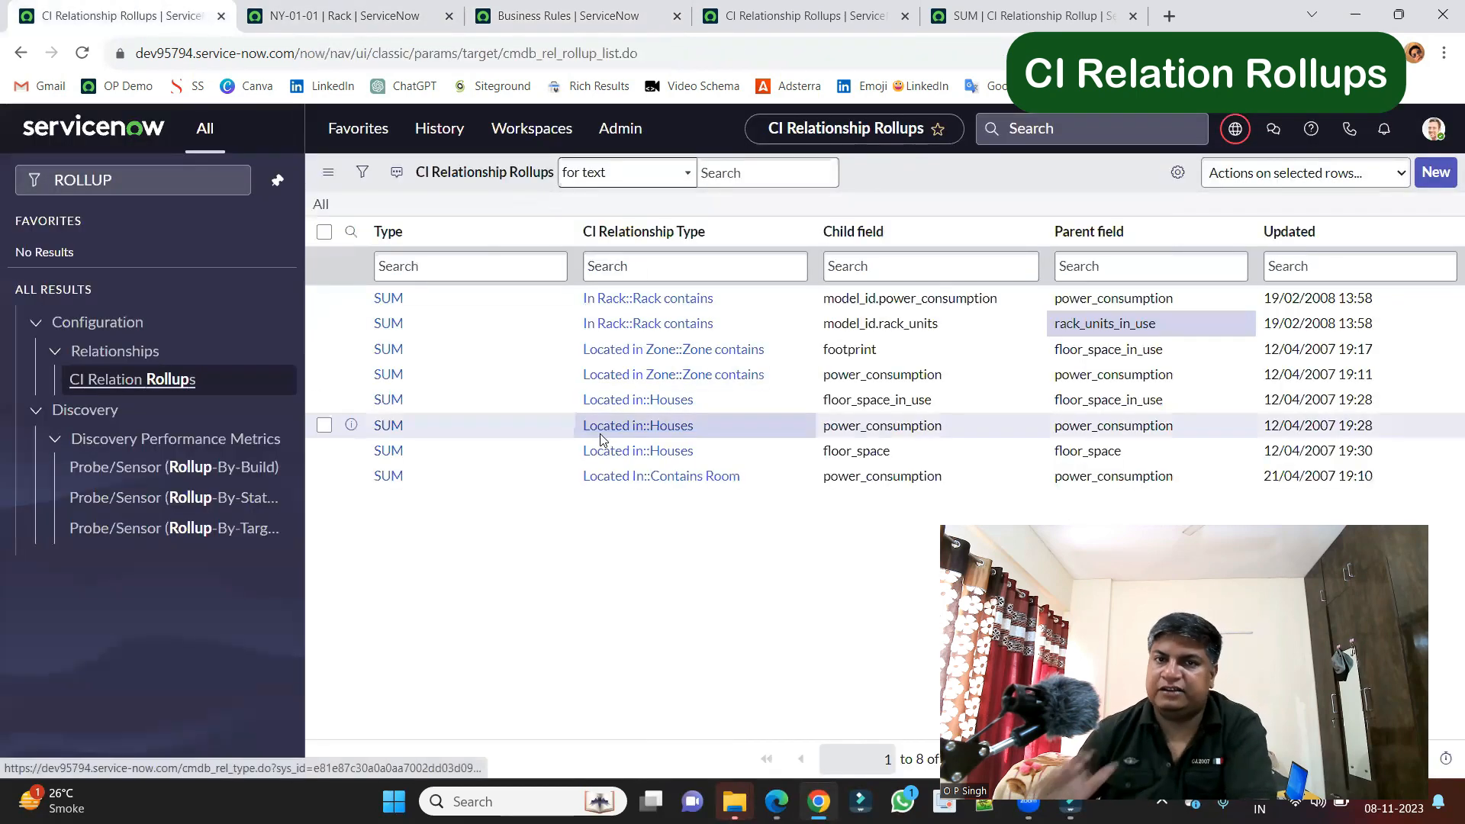